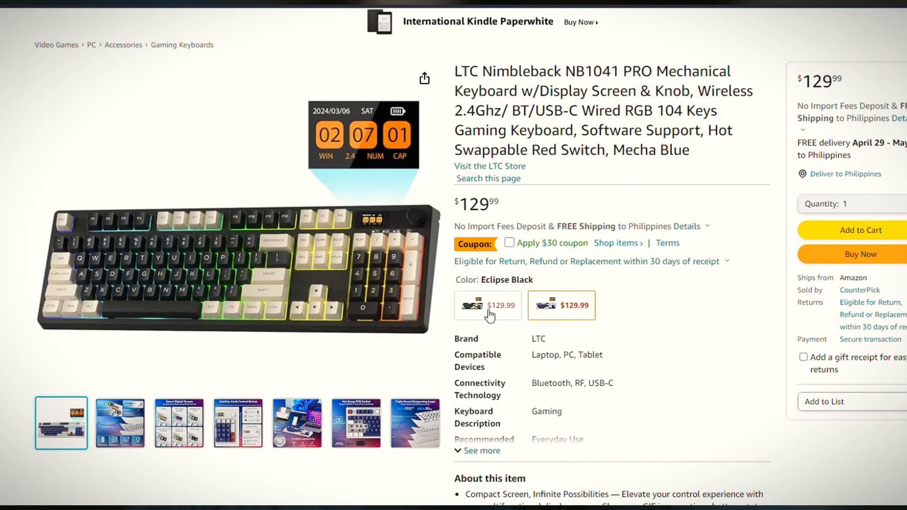
# Select the Mecha Blue colour swatch on the NB1041 PRO listing
pyautogui.click(561, 306)
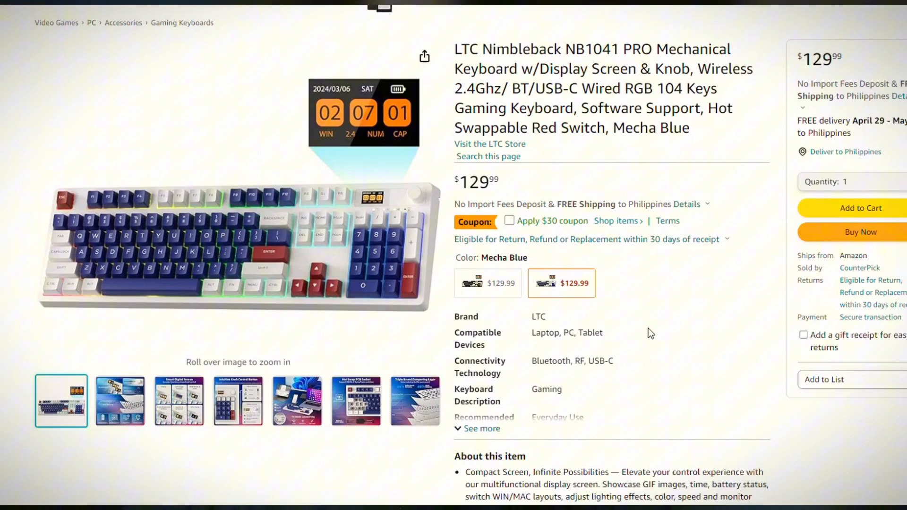
pyautogui.scroll(-3)
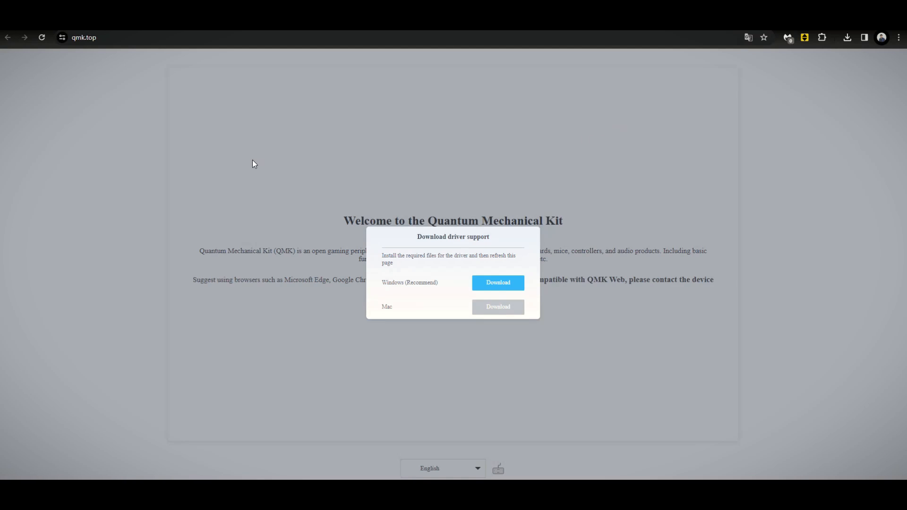
pyautogui.moveTo(392, 281)
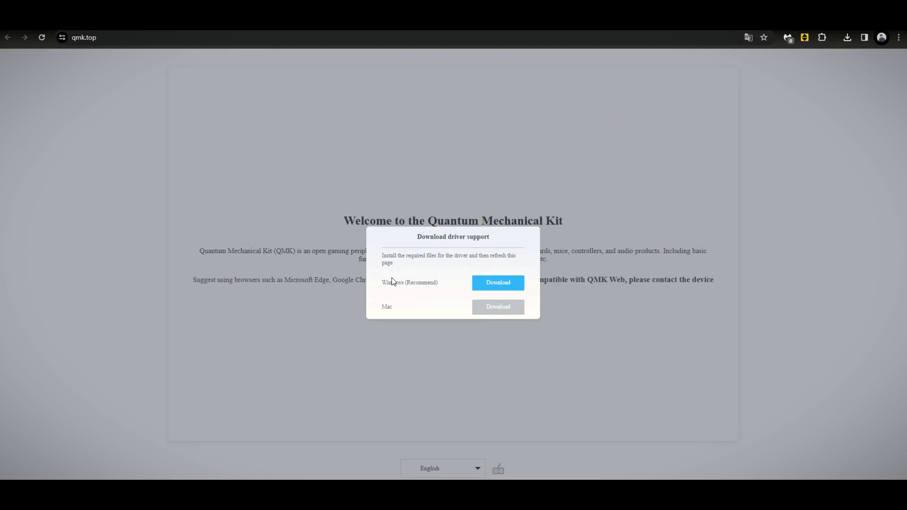
# Download the Windows driver support and proceed to the NB1041PRO configuration page
pyautogui.click(847, 37)
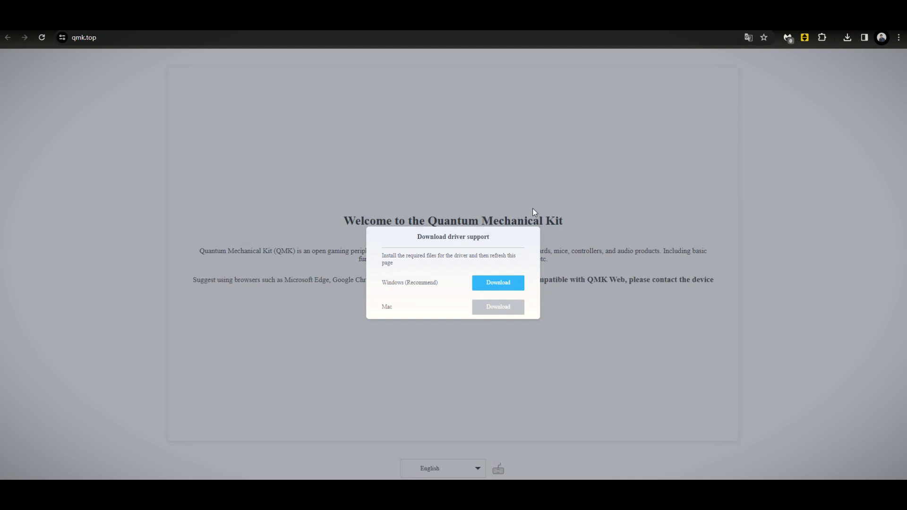
pyautogui.click(496, 283)
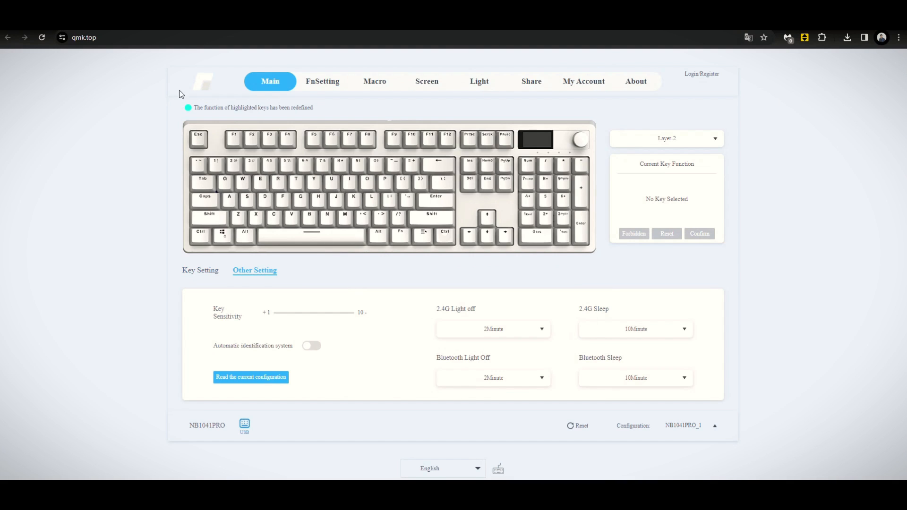
pyautogui.moveTo(474, 144)
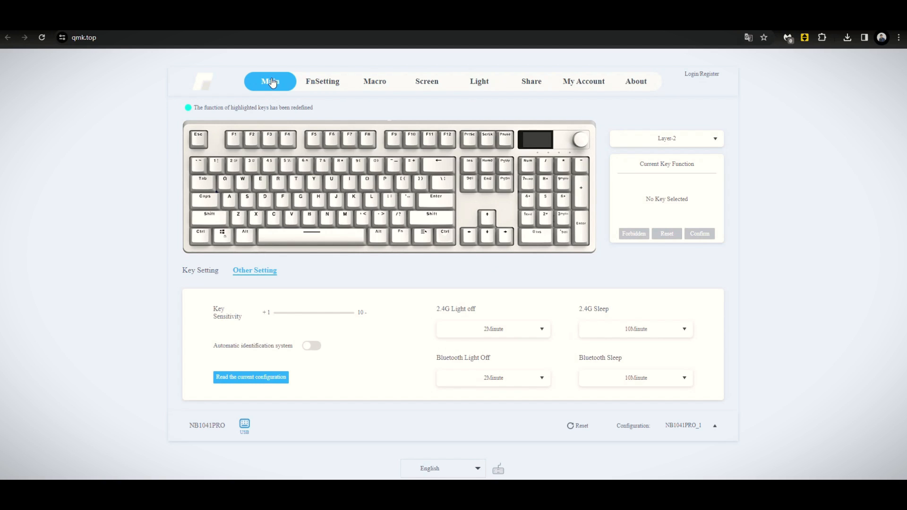
pyautogui.moveTo(524, 335)
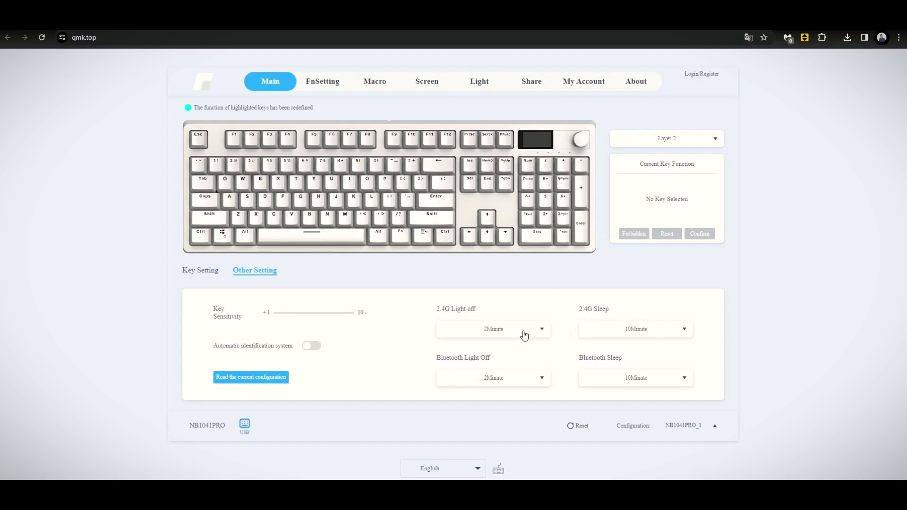
pyautogui.moveTo(661, 328)
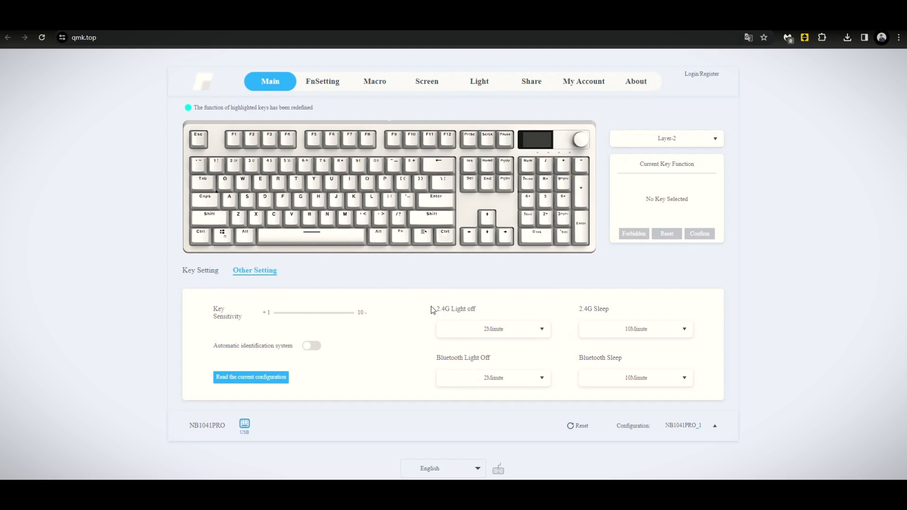
# Show Key Setting and keep Layer-1 as the keymap layer being edited
pyautogui.click(201, 271)
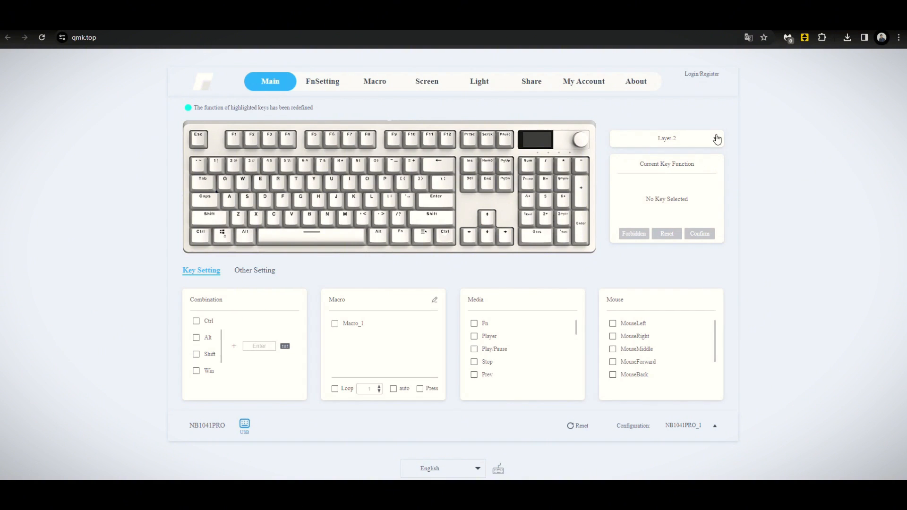
pyautogui.click(667, 139)
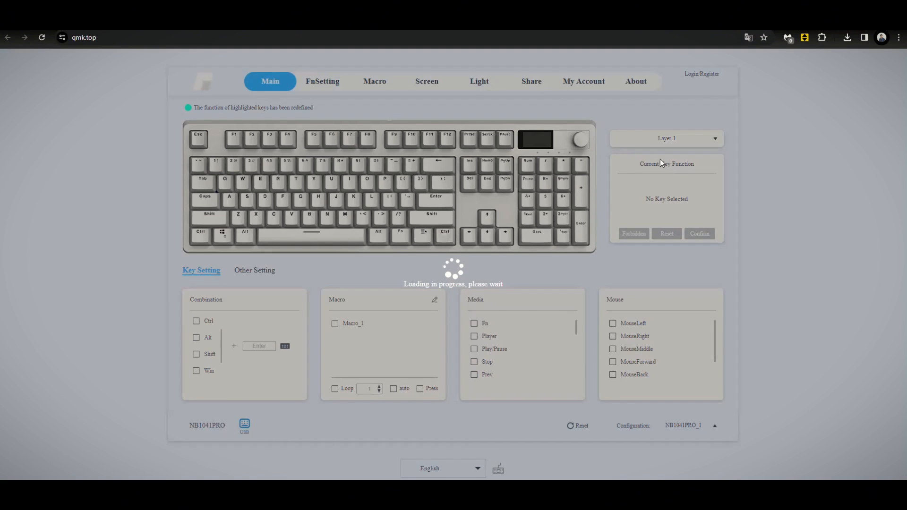
pyautogui.click(665, 138)
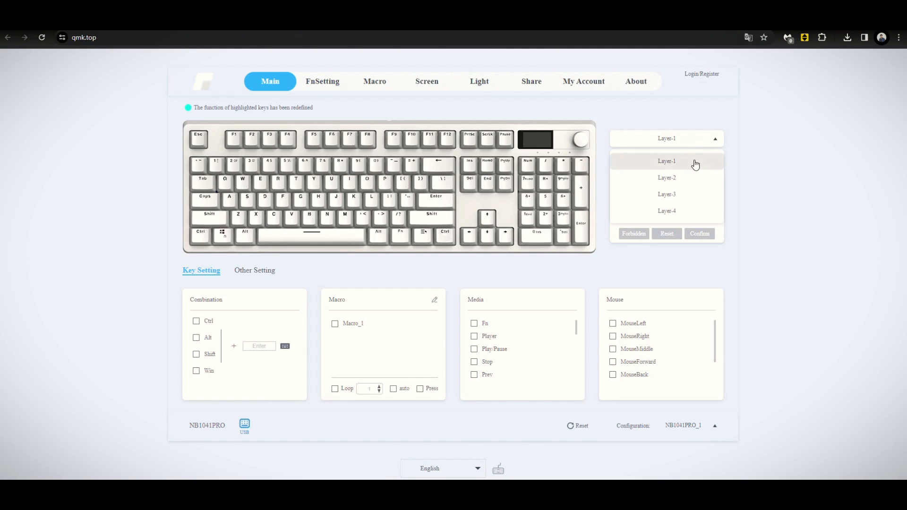
pyautogui.click(322, 81)
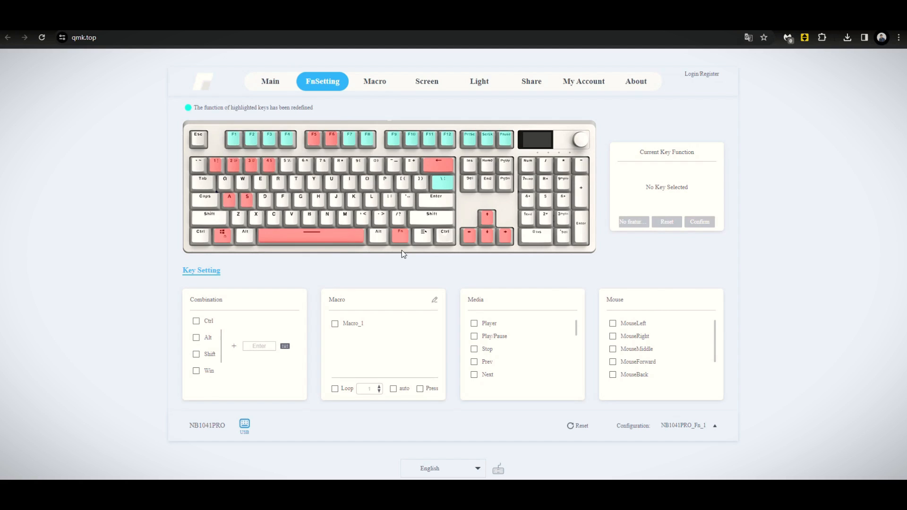
# View the FnSetting layout of redefined Fn-layer keys
pyautogui.click(374, 81)
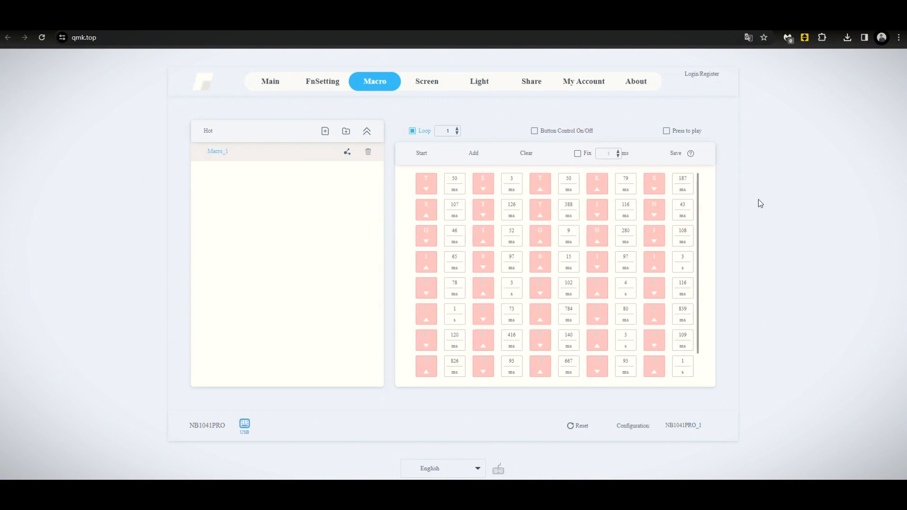
# Record extra keystrokes into Macro_1 and stop the recording
pyautogui.scroll(-3)
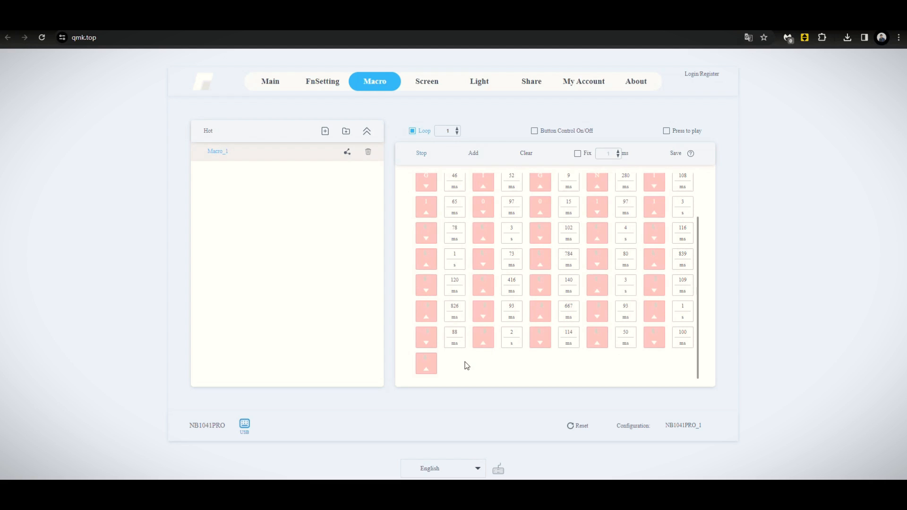
pyautogui.rightClick(628, 388)
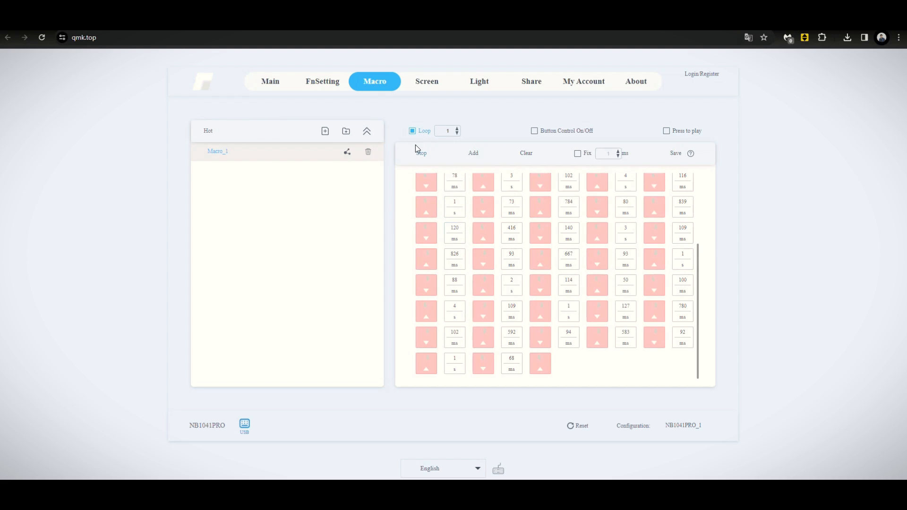
pyautogui.click(426, 81)
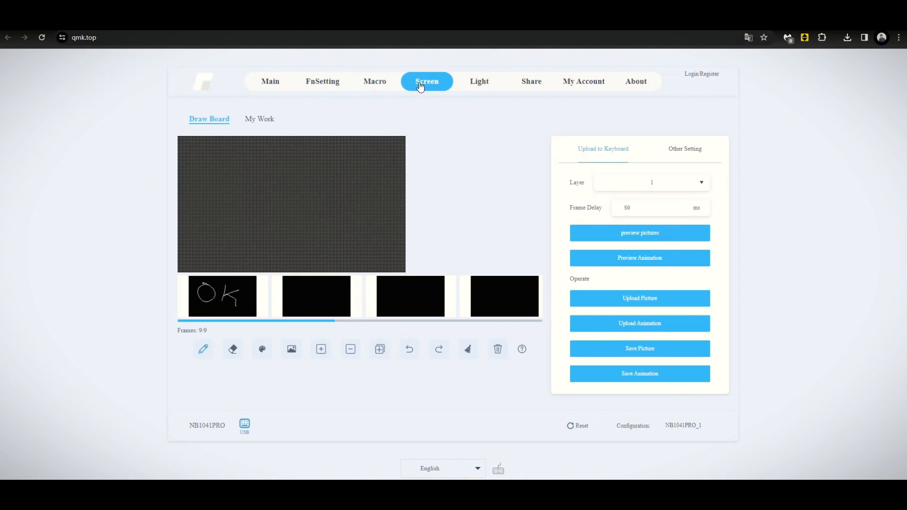
pyautogui.moveTo(358, 244)
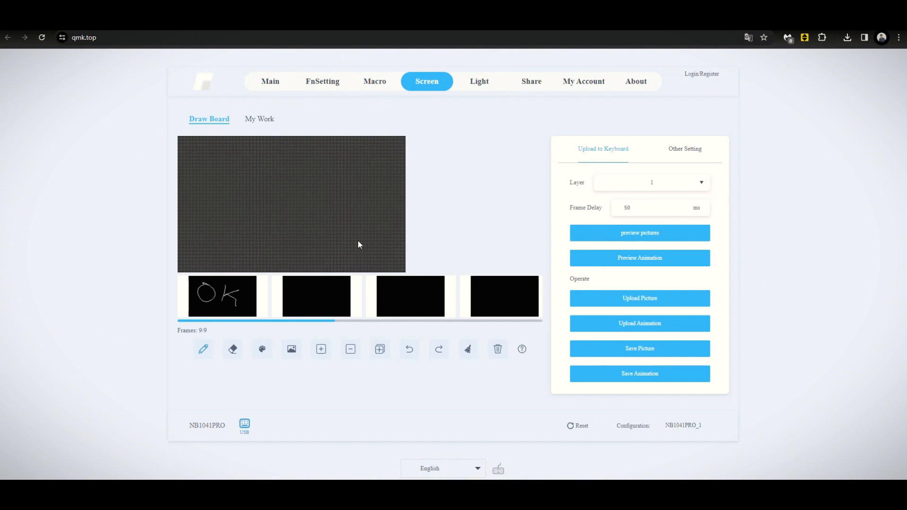
# Review the OK and check-mark animation frames before uploading to the display
pyautogui.click(223, 296)
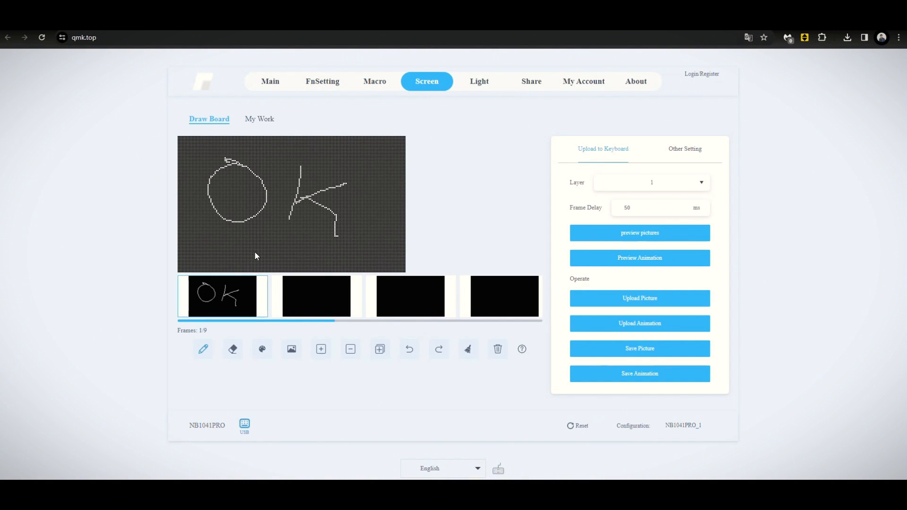
pyautogui.moveTo(292, 301)
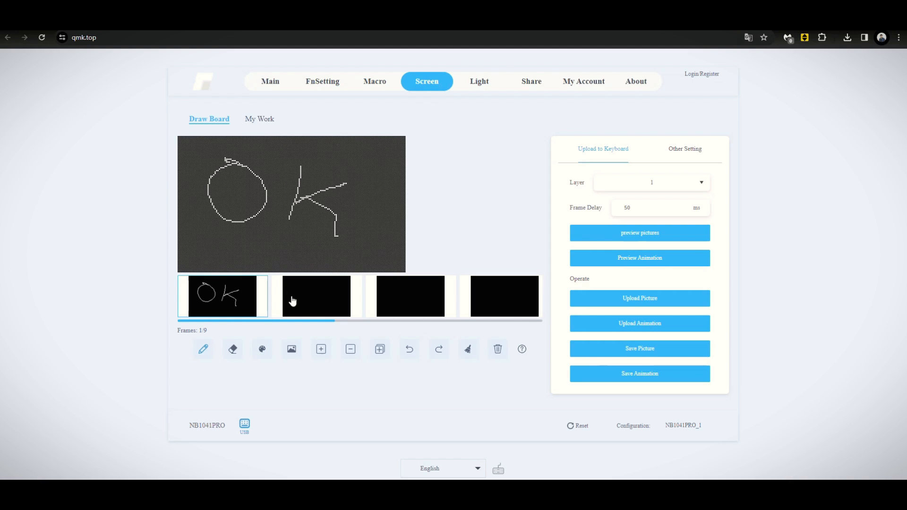
pyautogui.click(316, 297)
pyautogui.write('255')
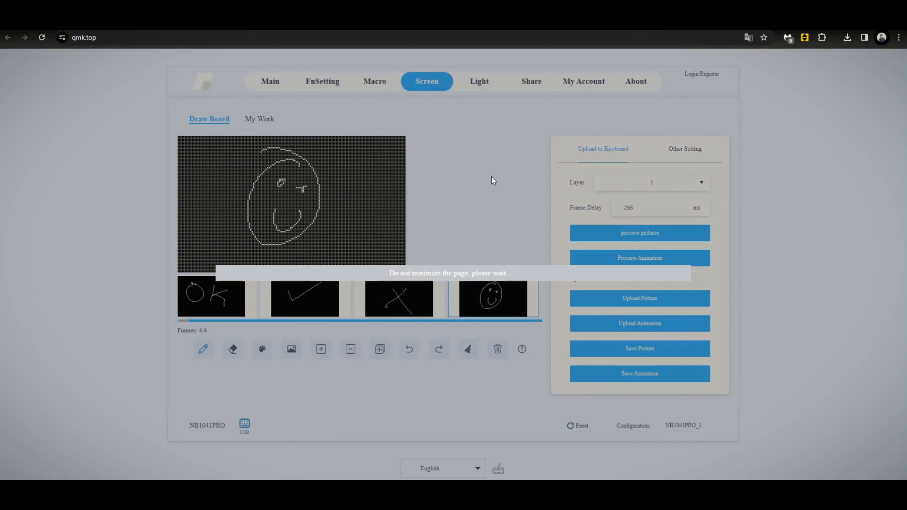
pyautogui.click(479, 81)
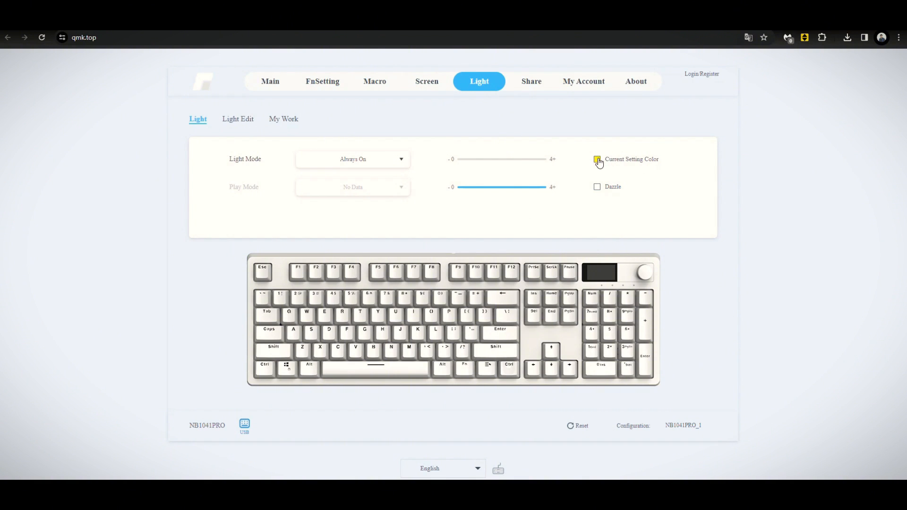
# Choose yellow as the Current Setting backlight colour
pyautogui.click(597, 159)
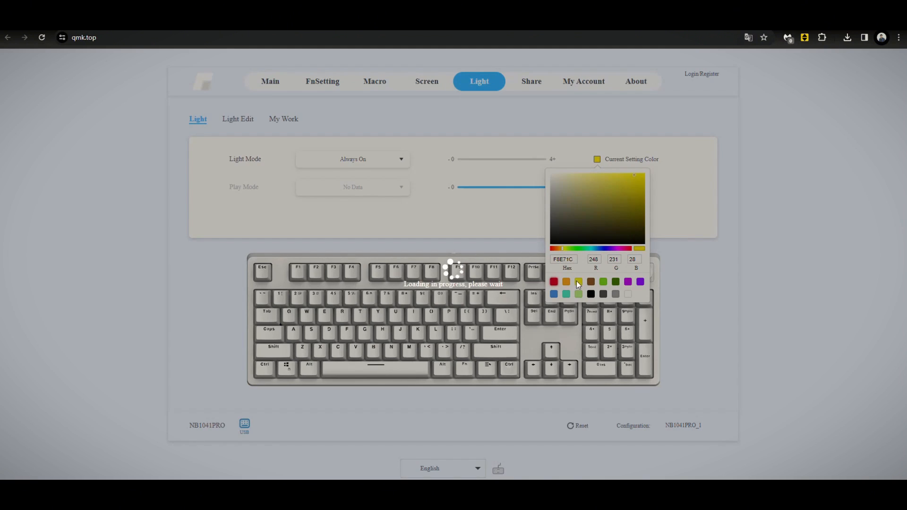